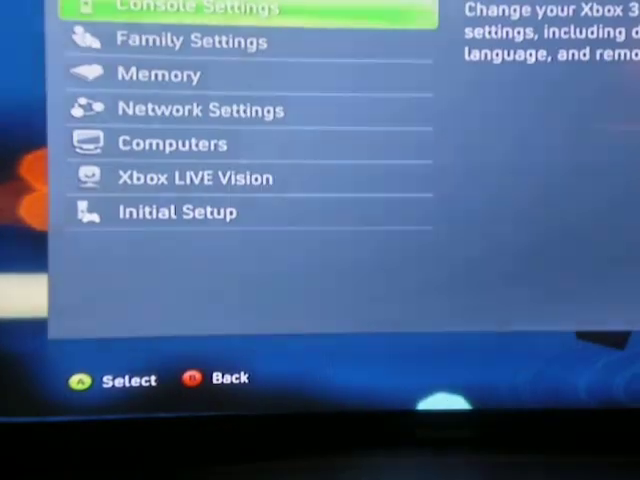
Open Memory in System Settings to list both storage devices and their free space.
{"action": "left_click", "coordinate": [160, 74]}
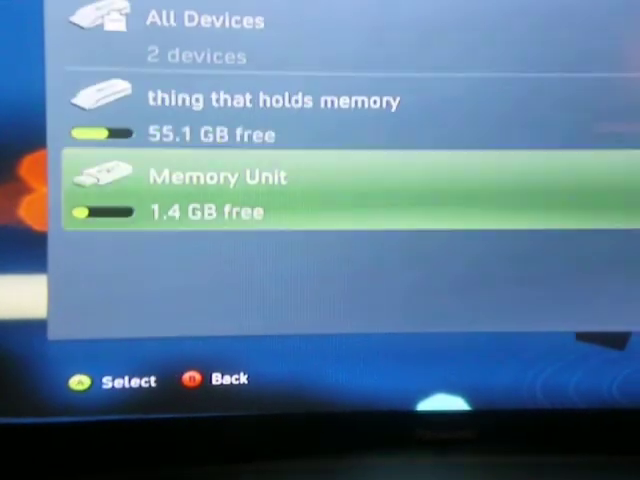